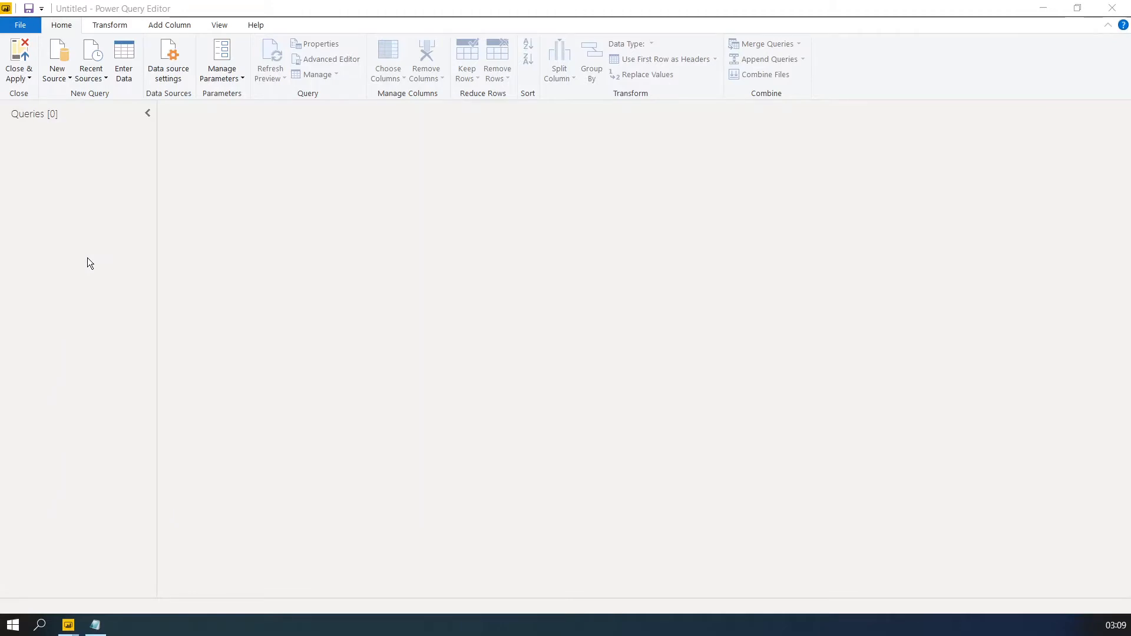
mouse_move(179, 105)
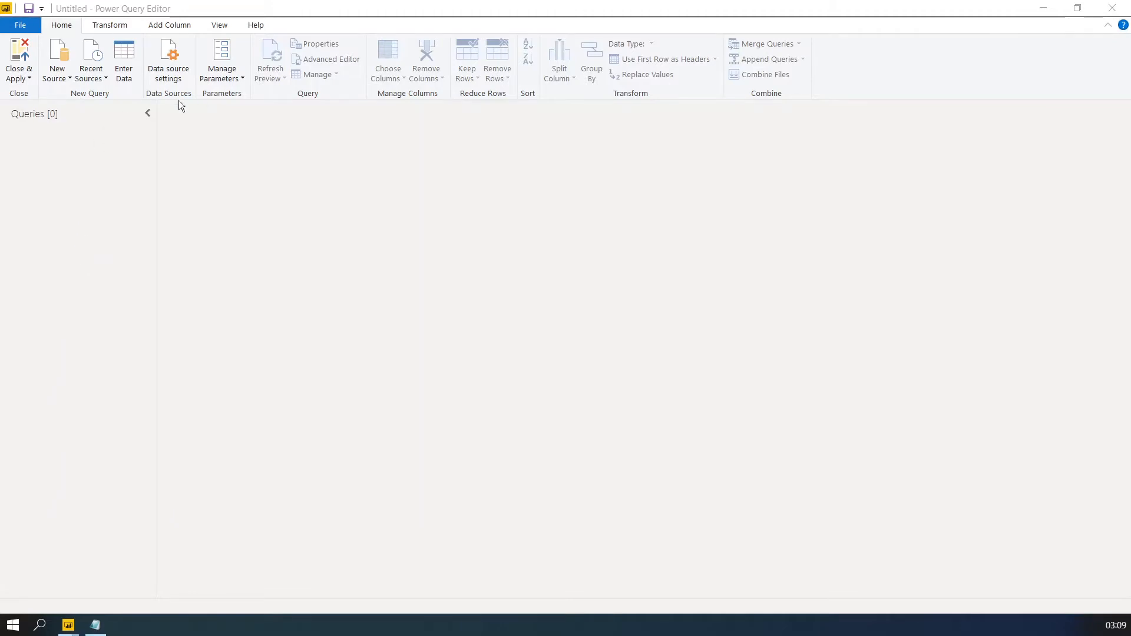
mouse_move(63, 95)
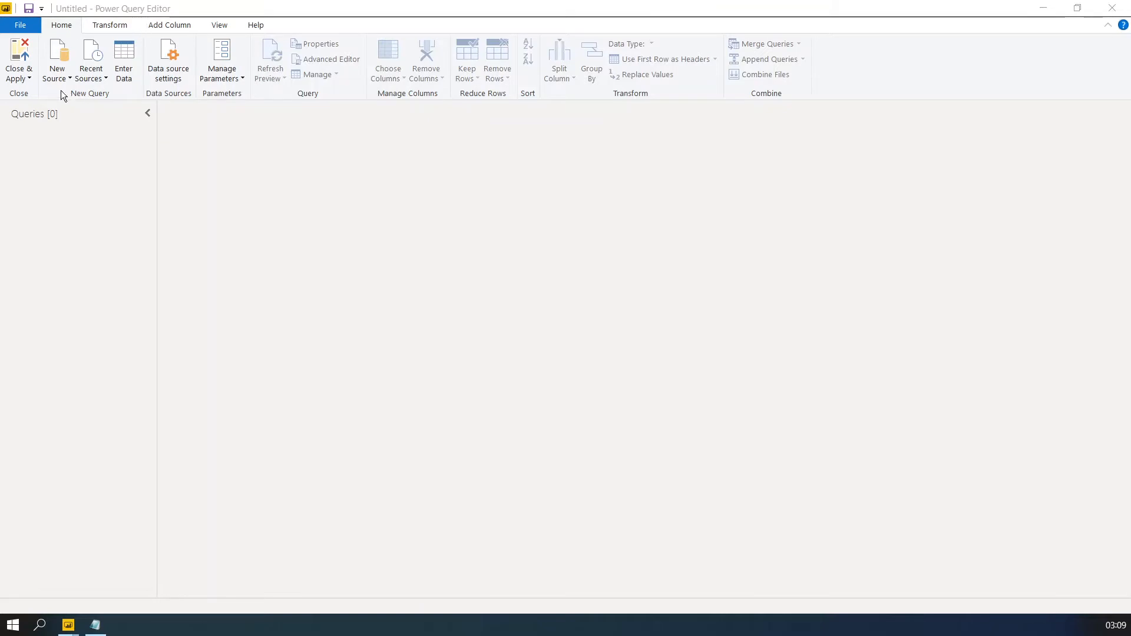
mouse_move(68, 82)
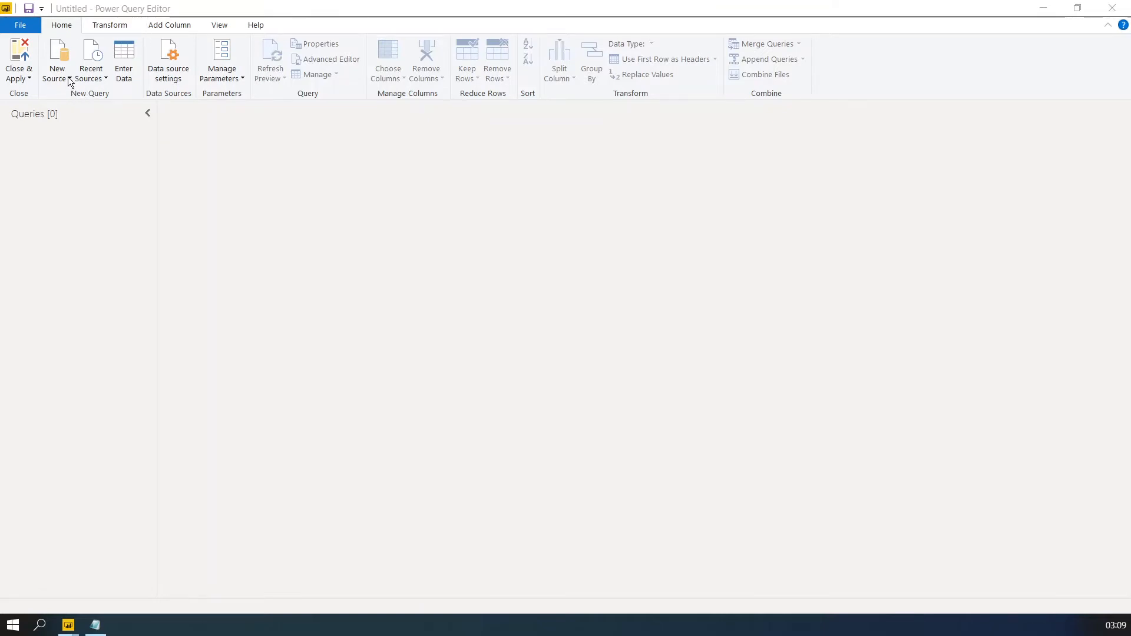
Step: Choose XML as the new data source from the Get Data catalogue and connect
click(56, 59)
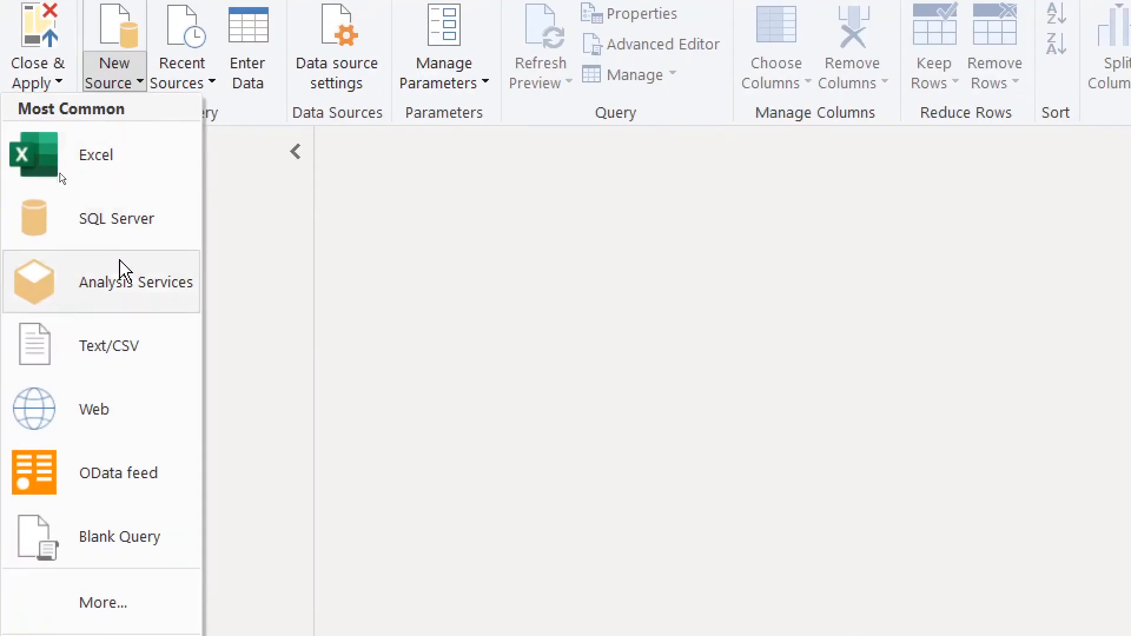
mouse_move(130, 473)
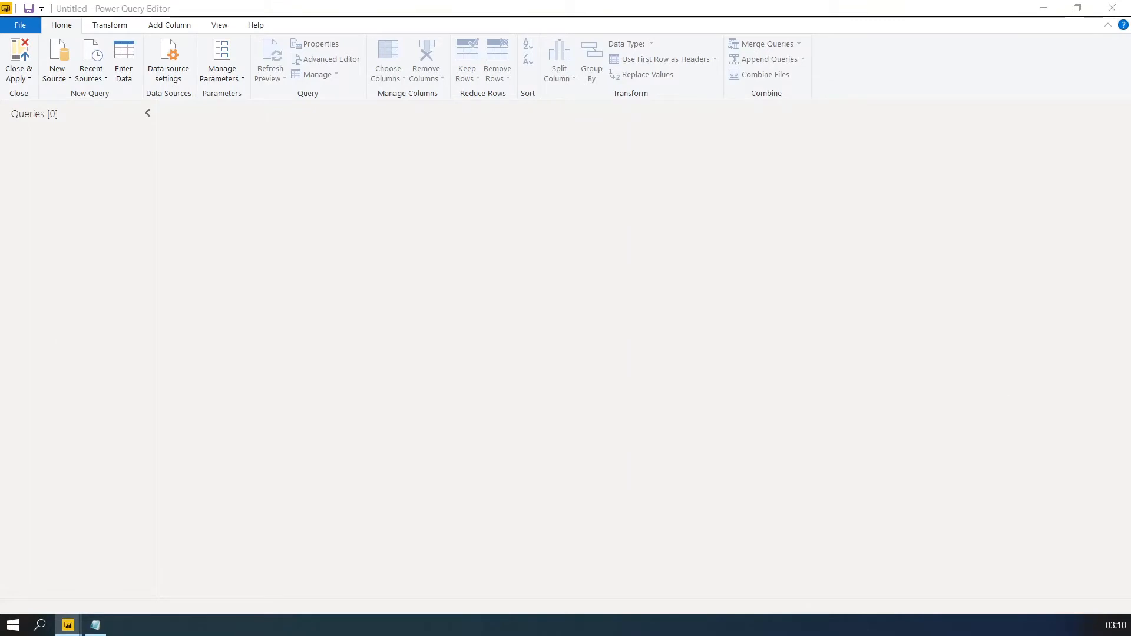
click(56, 60)
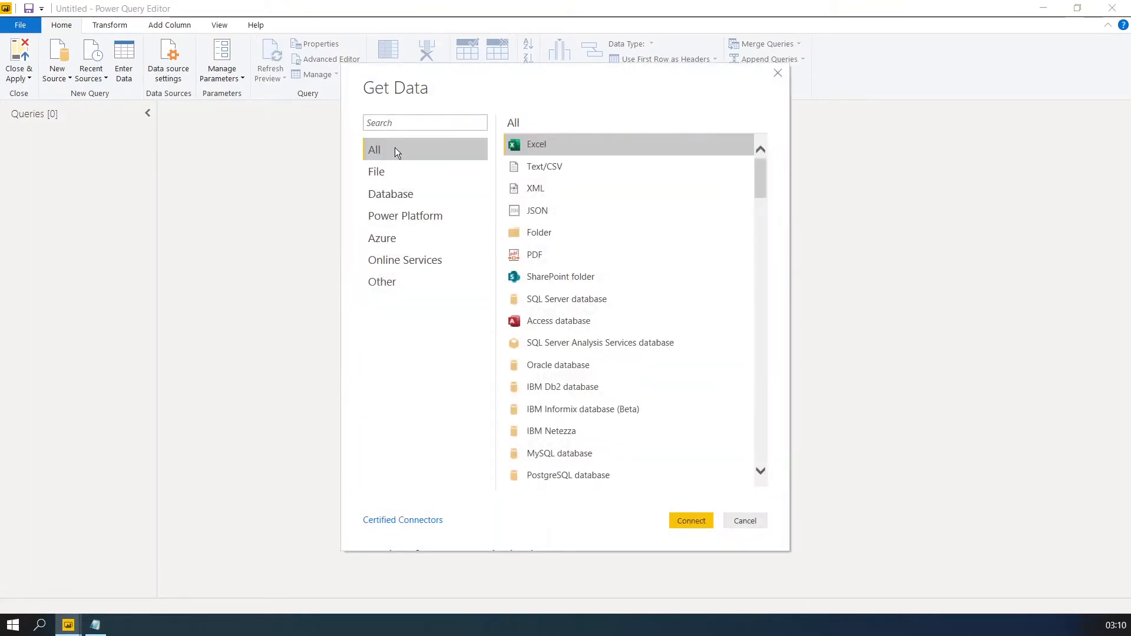
mouse_move(535, 188)
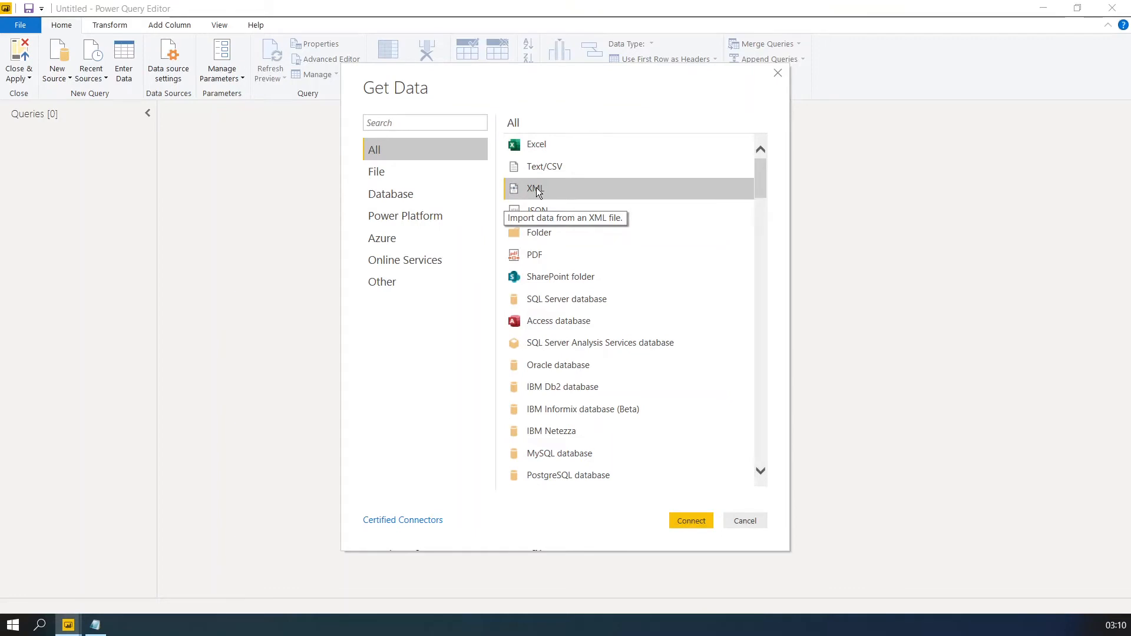
mouse_move(538, 144)
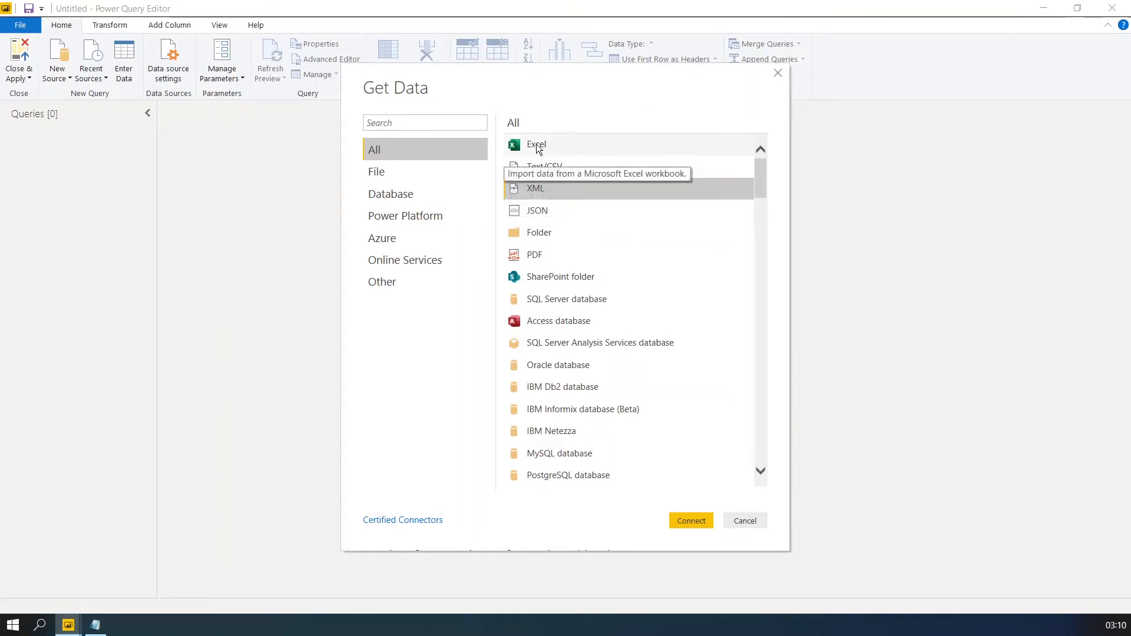
mouse_move(535, 198)
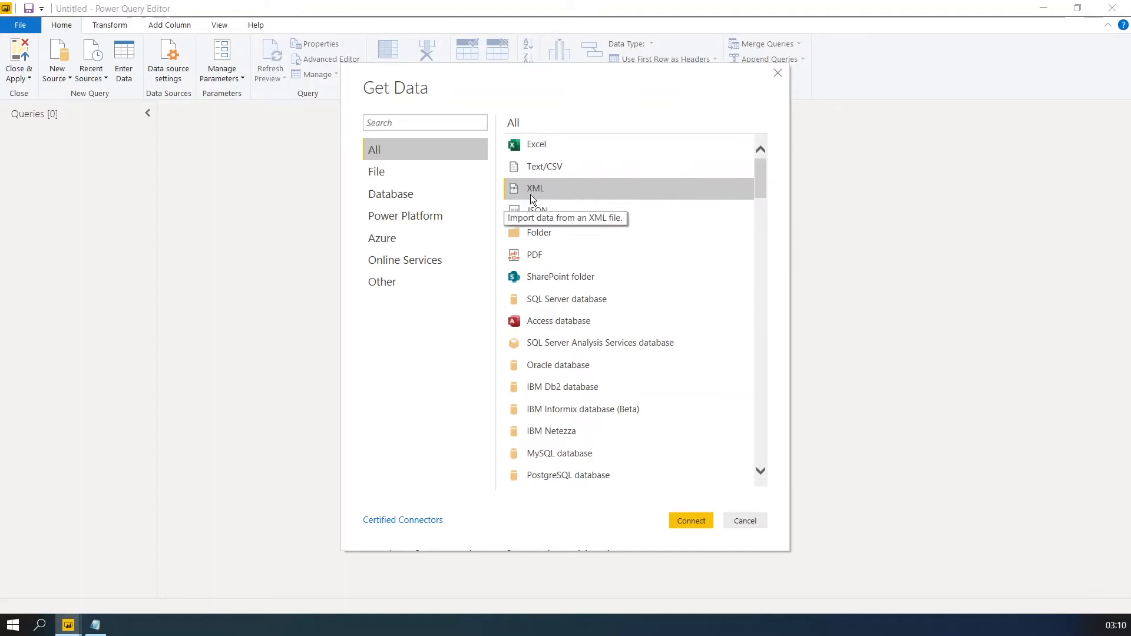
mouse_move(539, 194)
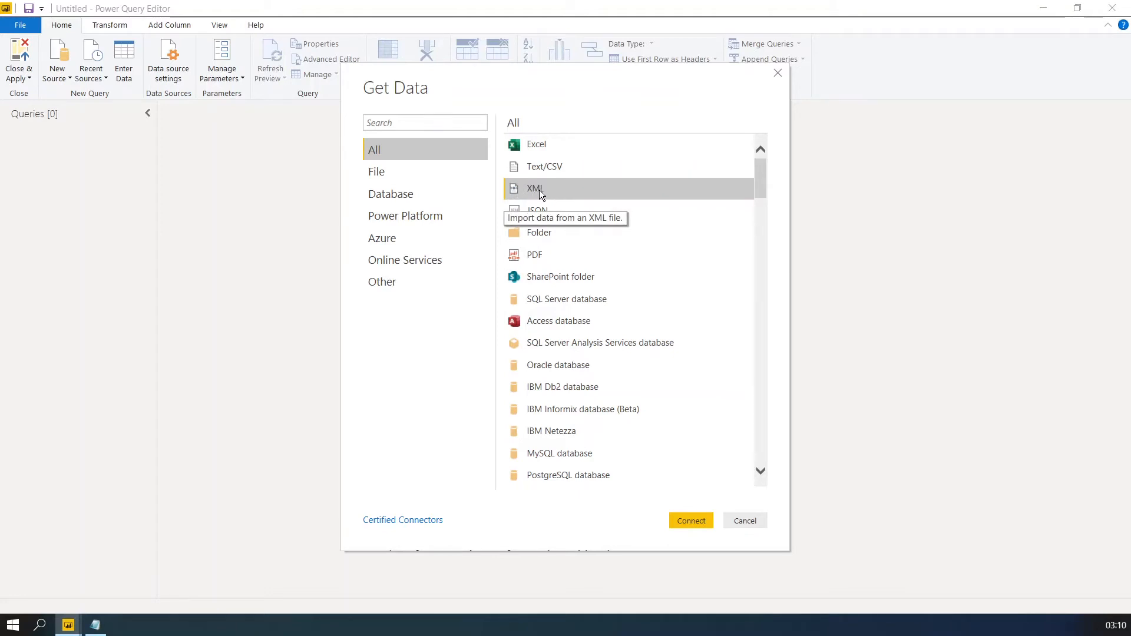
mouse_move(701, 523)
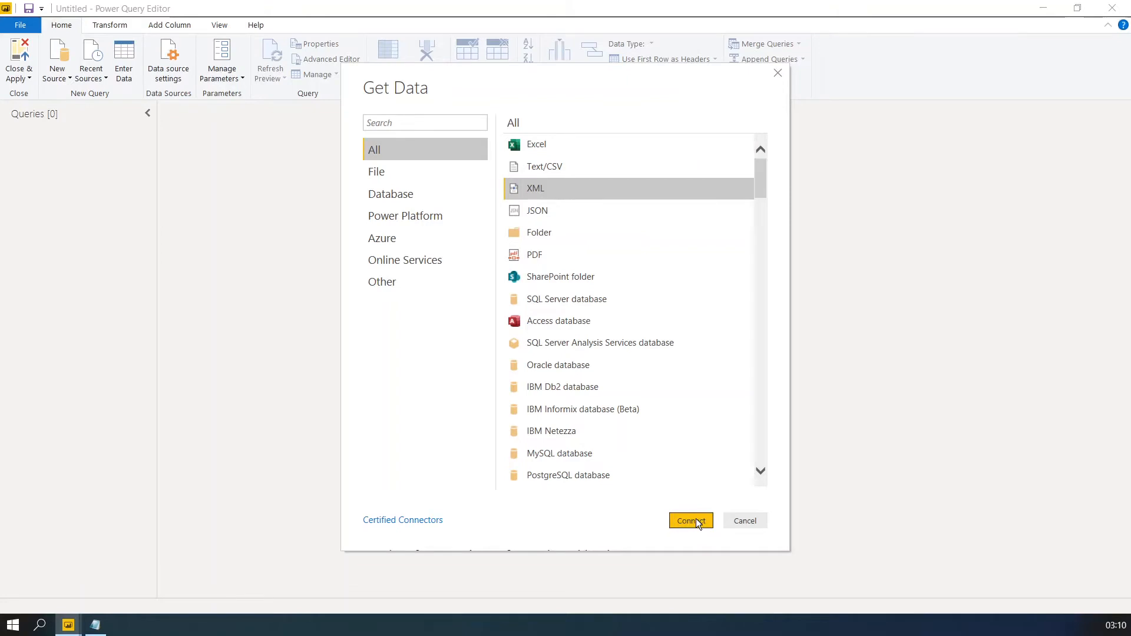
click(691, 520)
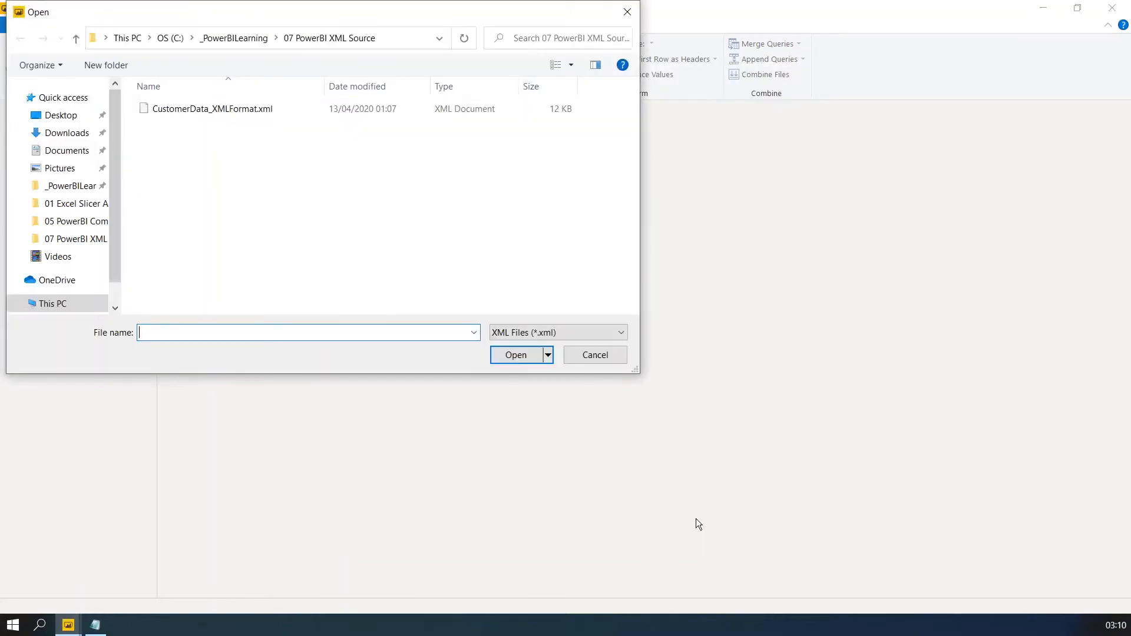
mouse_move(421, 291)
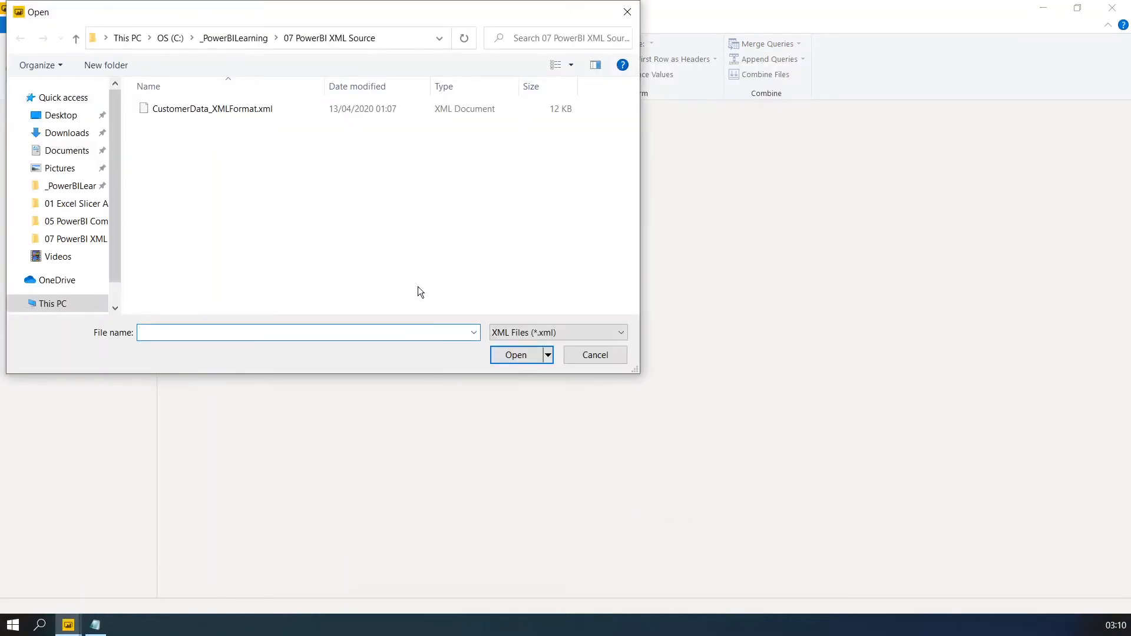
mouse_move(227, 149)
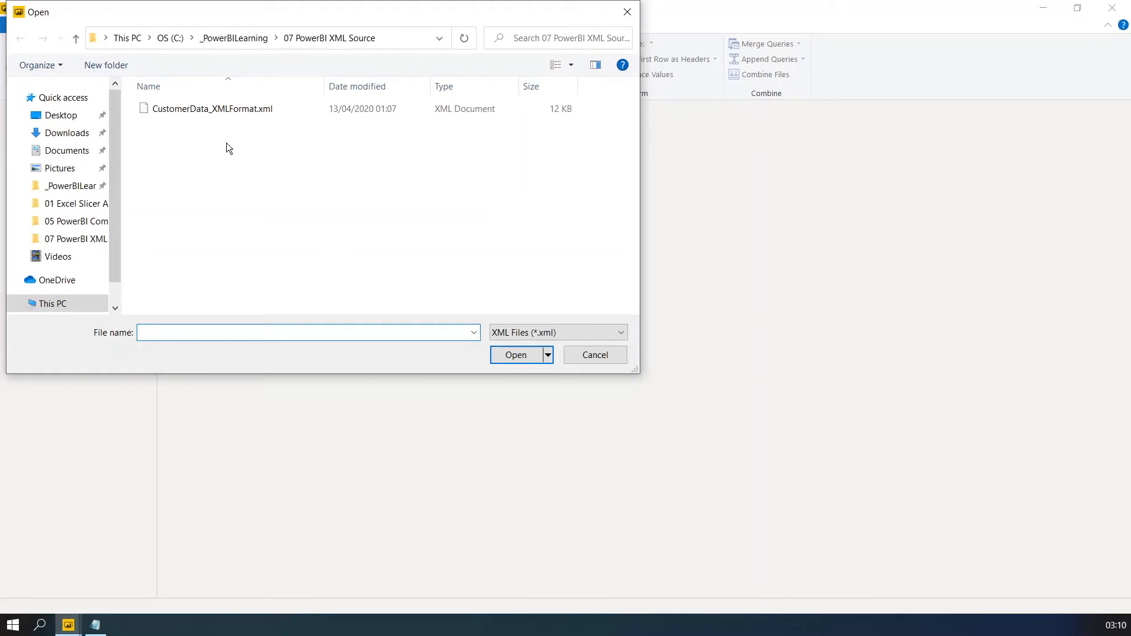
mouse_move(211, 108)
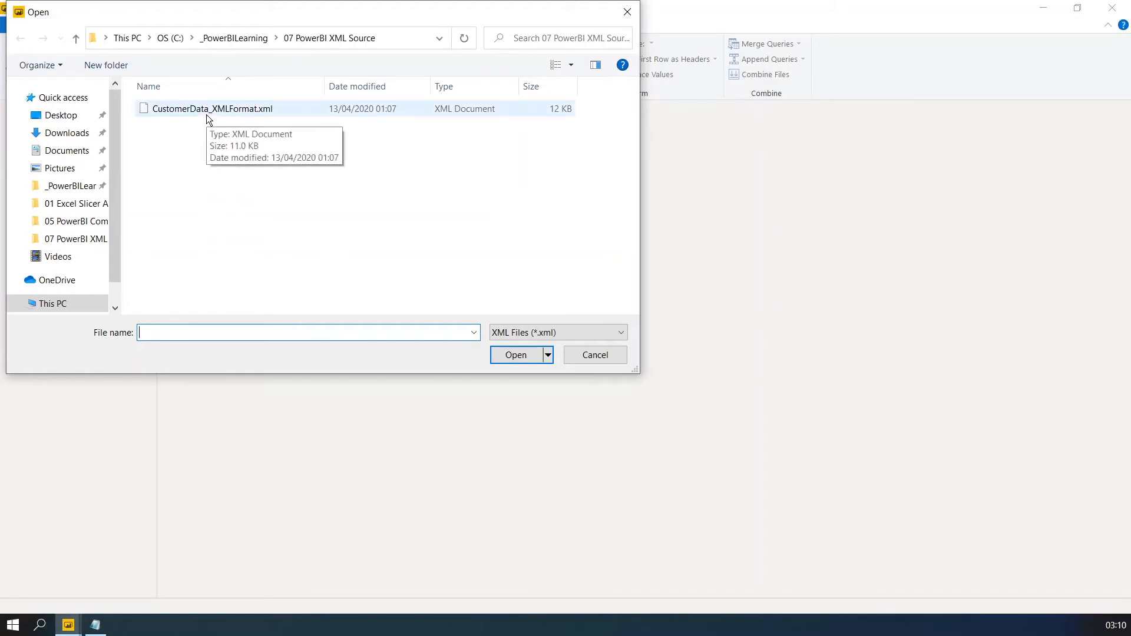
Step: Open CustomerData_XMLFormat.xml so the Navigator lists its record table
click(211, 108)
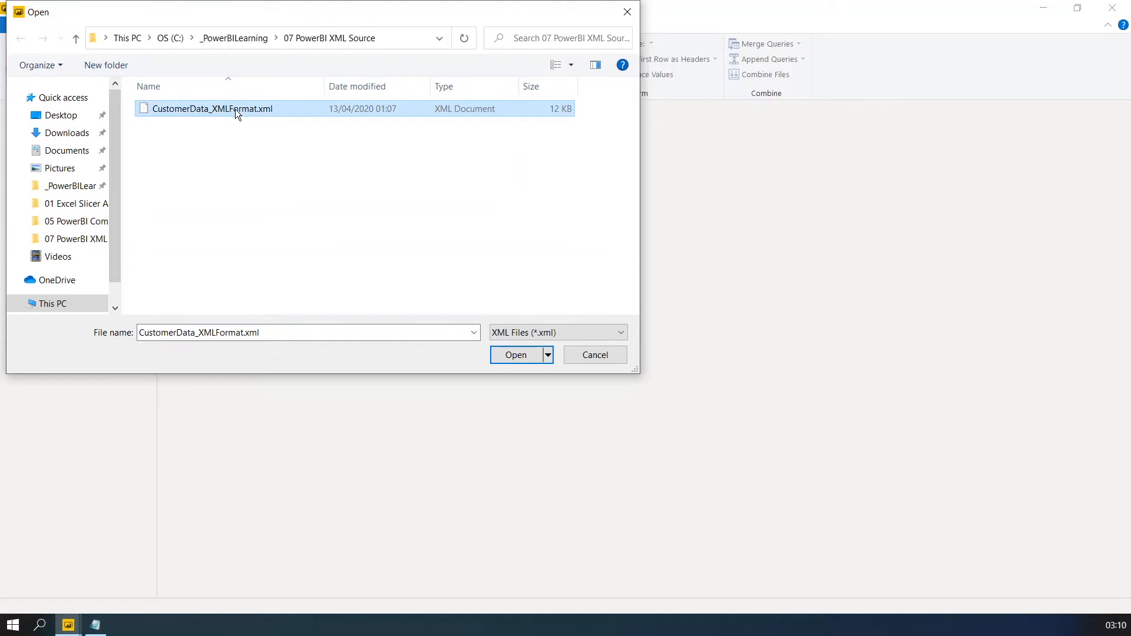
click(515, 354)
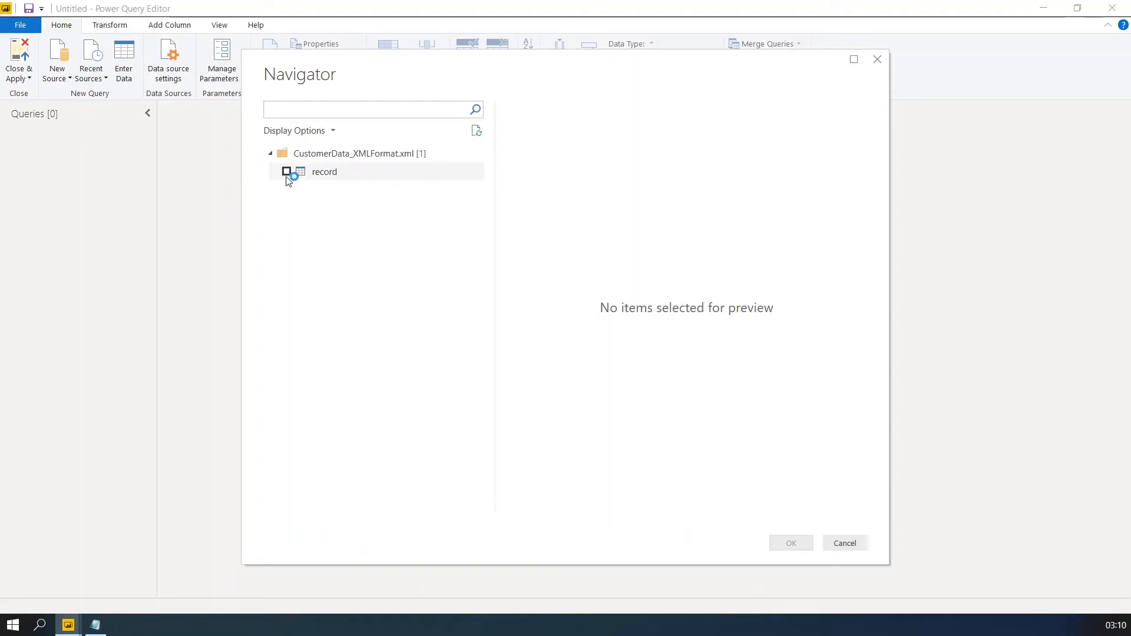
Step: Preview the record table and load it as a query with 5 columns and 49 rows
click(286, 172)
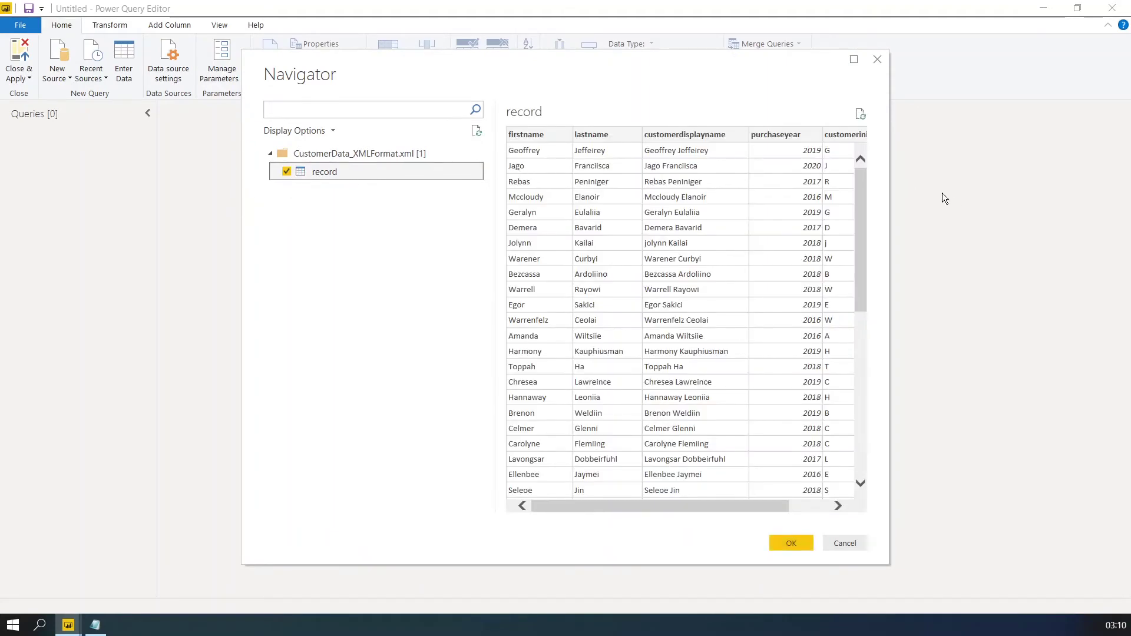
scroll(down, 3)
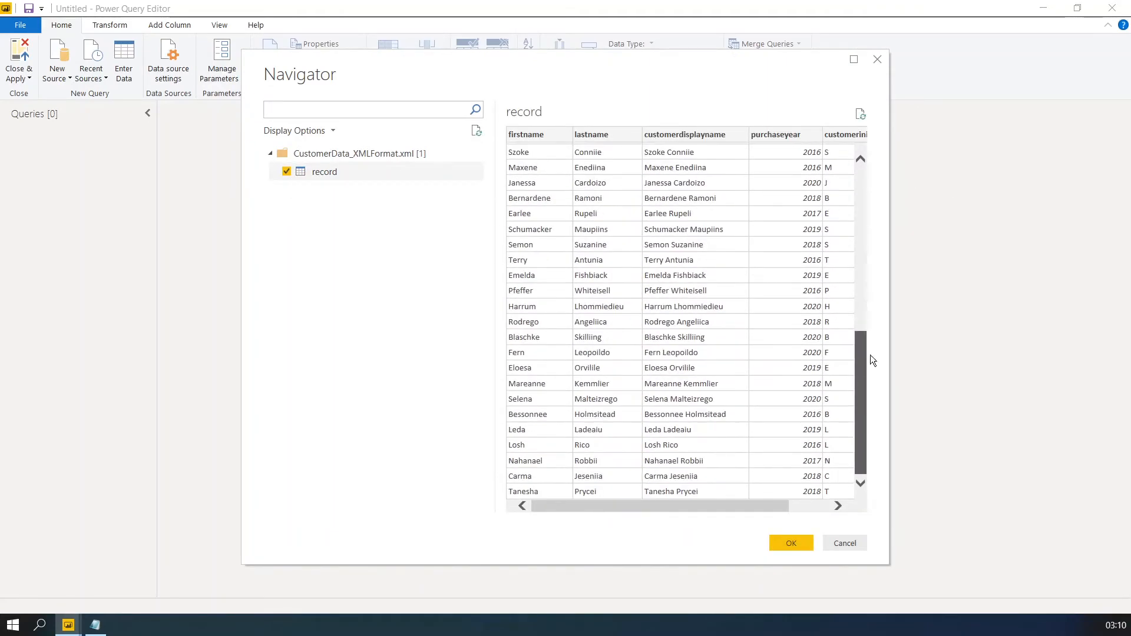
scroll(down, 3)
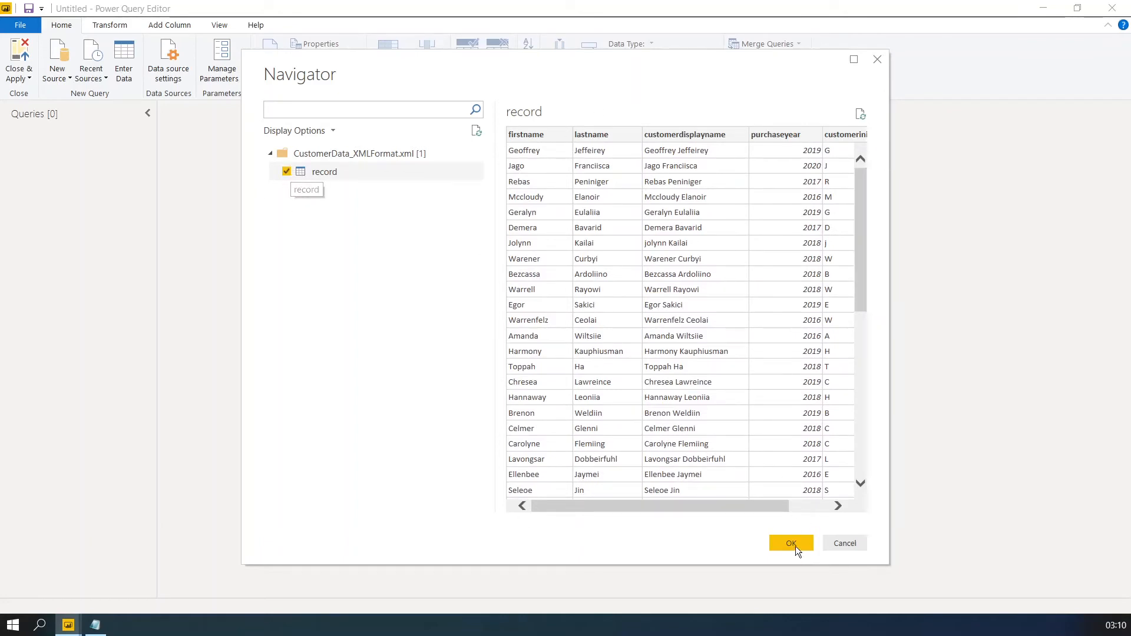
click(791, 542)
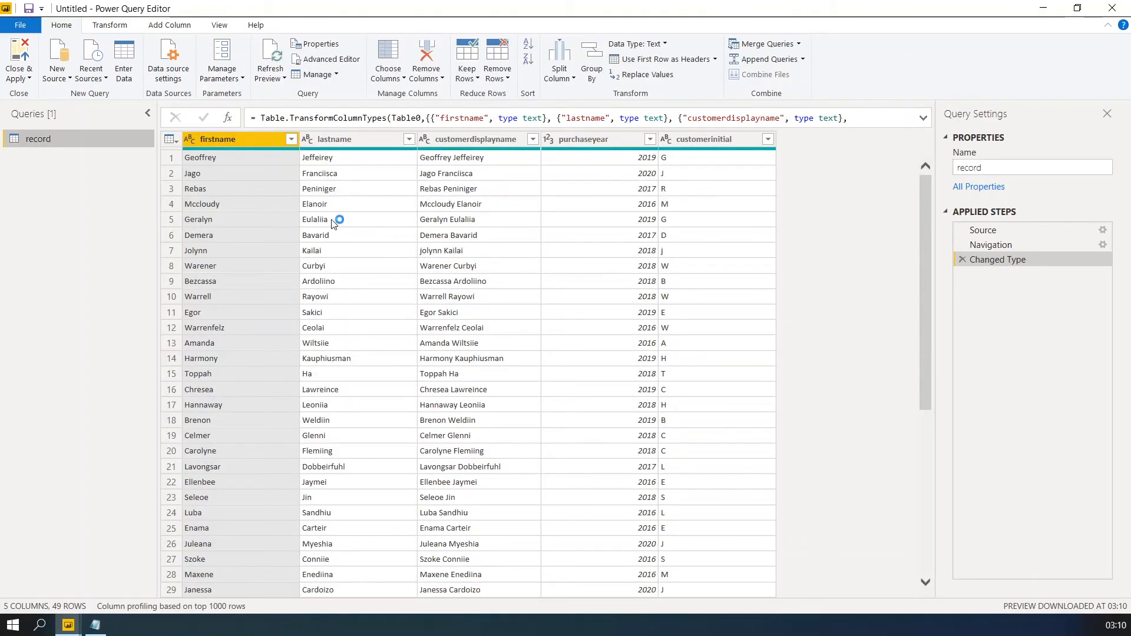
mouse_move(458, 280)
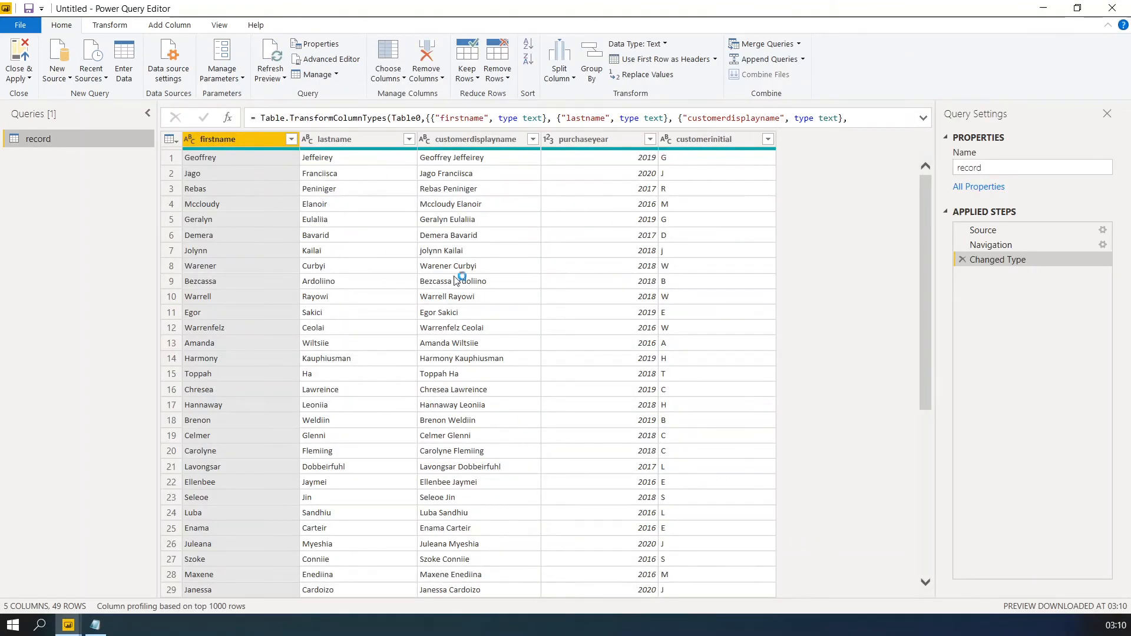
mouse_move(344, 229)
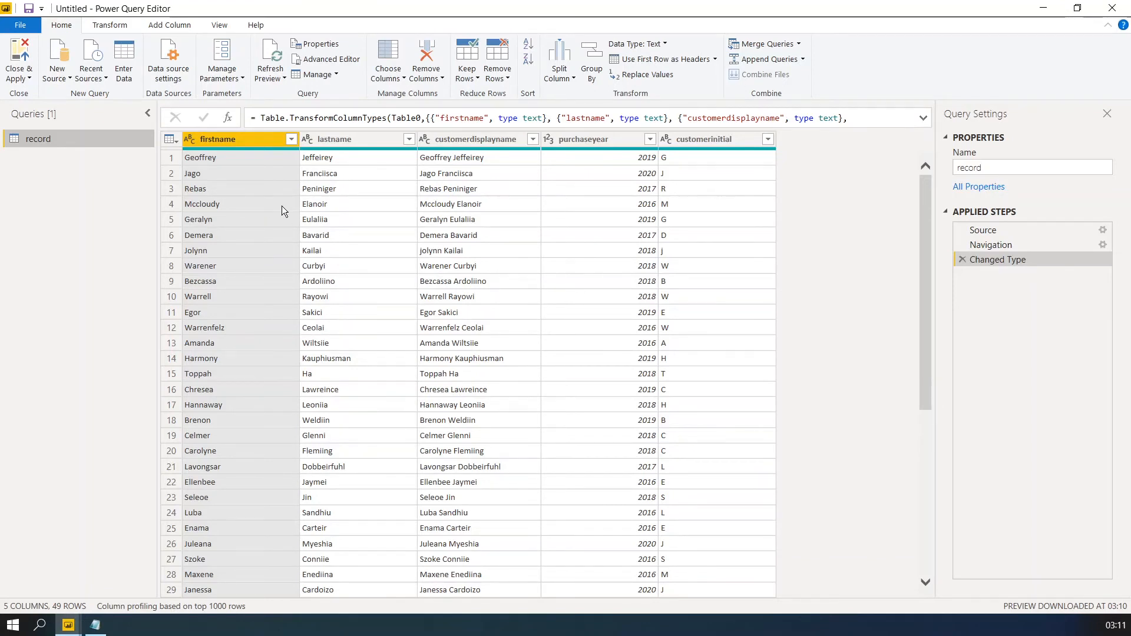
mouse_move(648, 171)
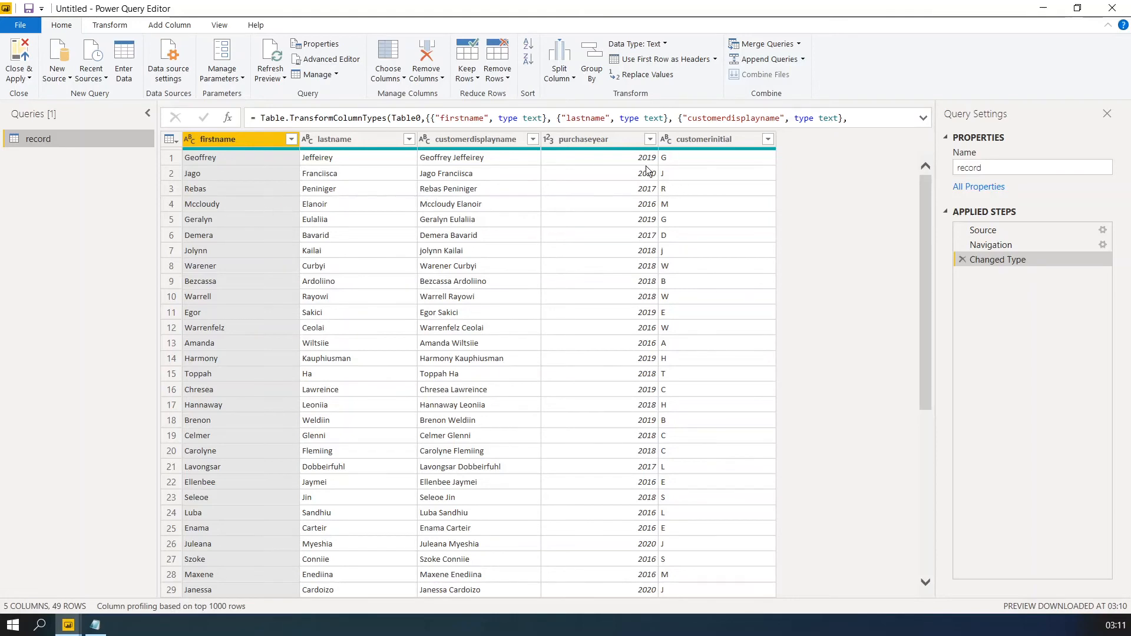
Step: Close the Power Query Editor and apply the record query to the report
click(19, 59)
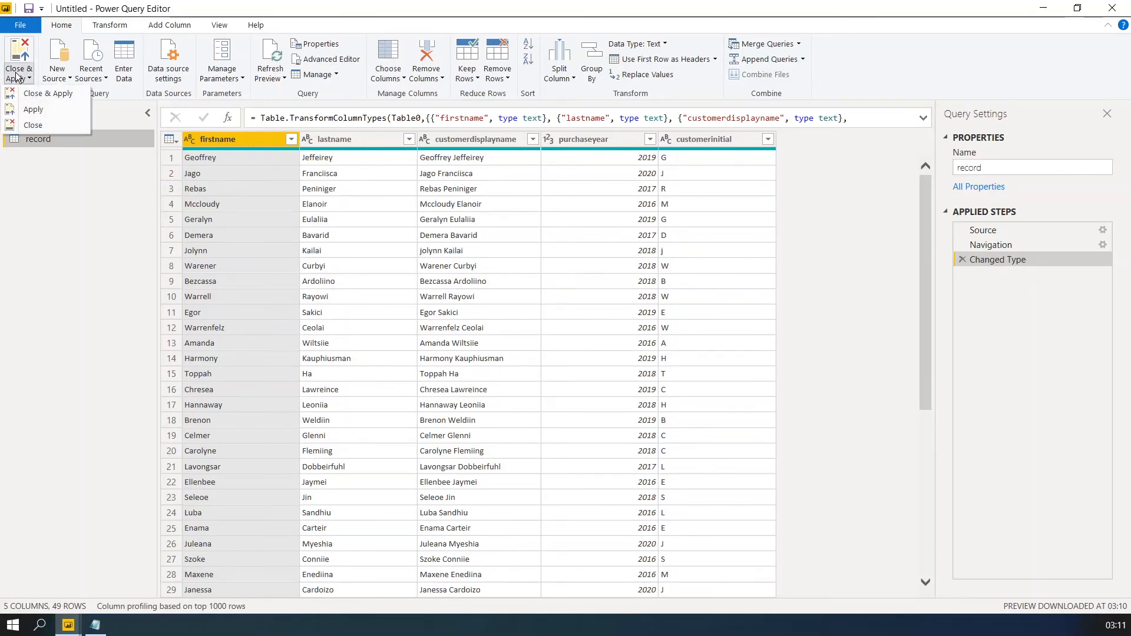
click(47, 94)
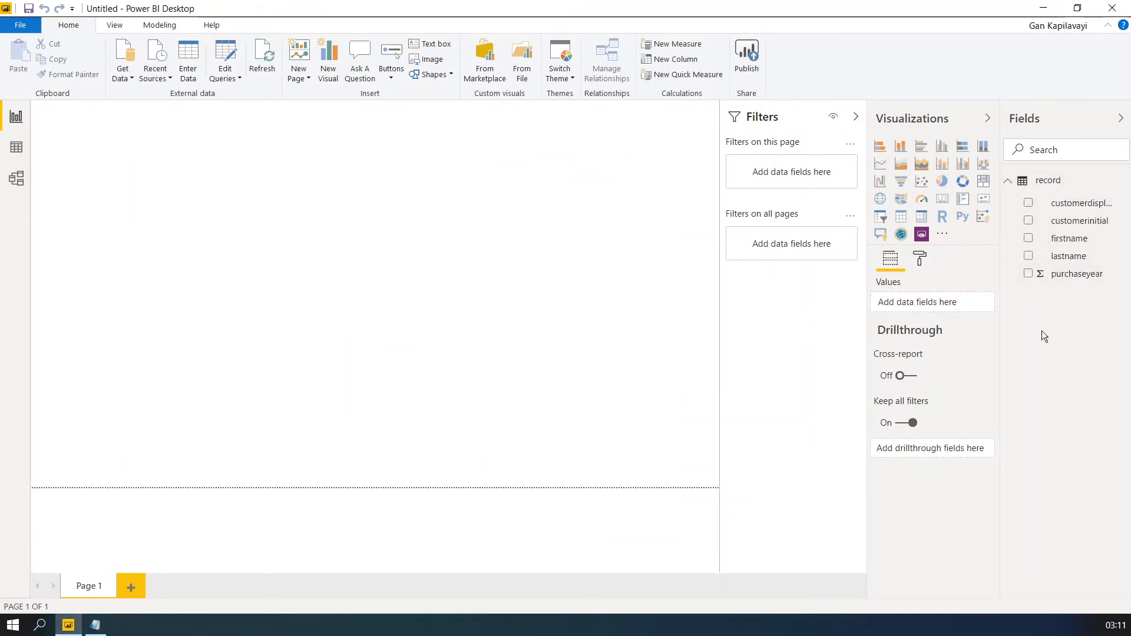
Step: Add the firstname field to create a table visual of customer first names
click(901, 217)
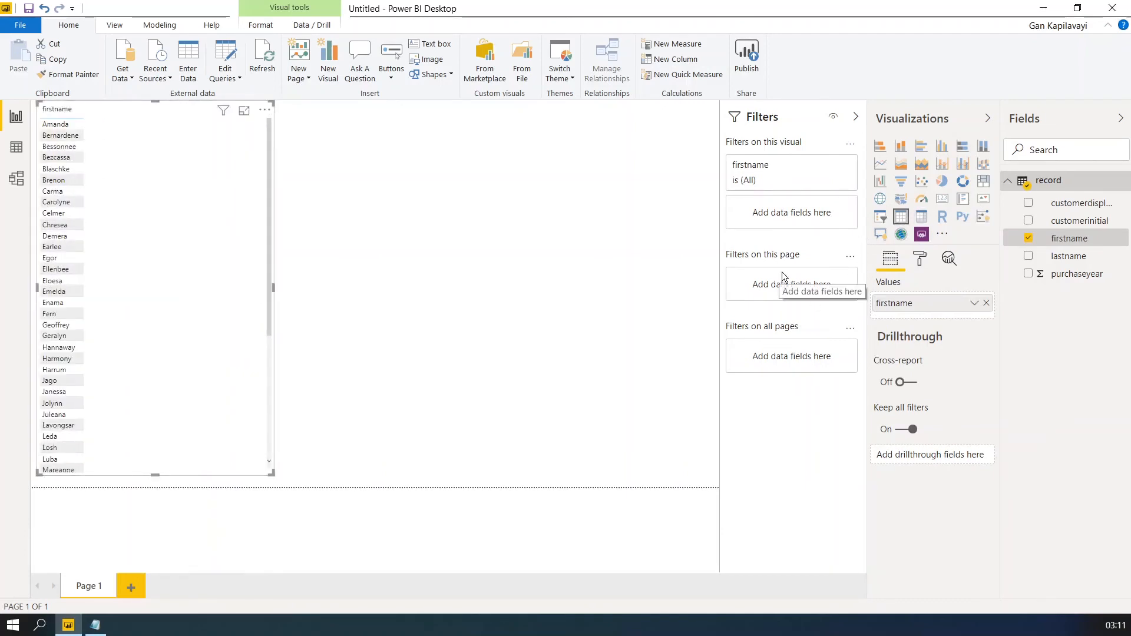
mouse_move(245, 179)
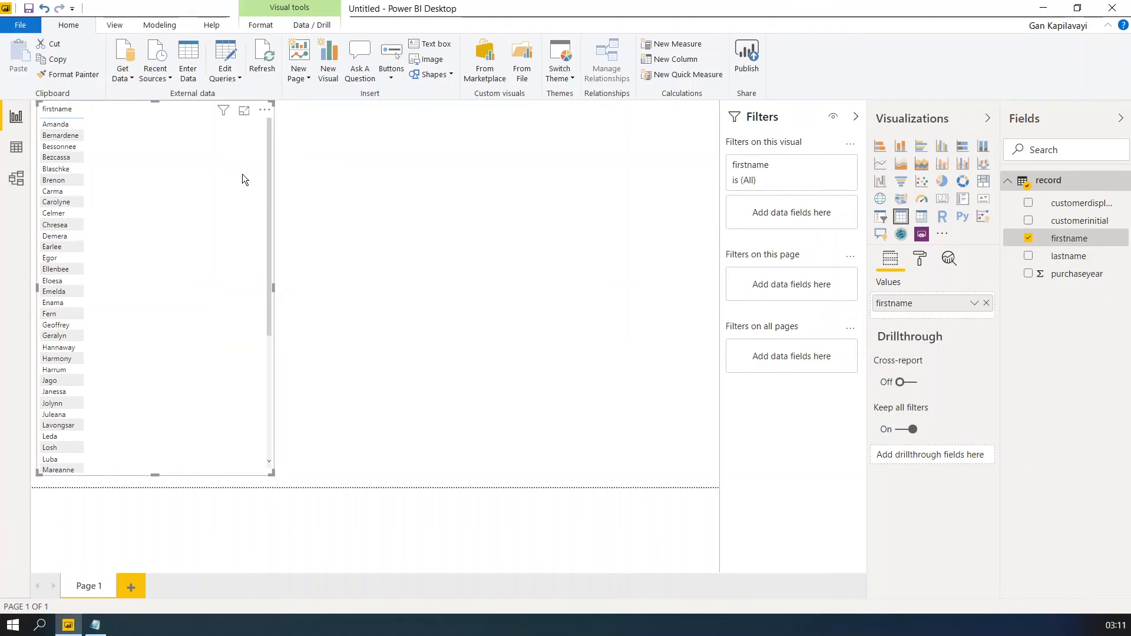
mouse_move(638, 278)
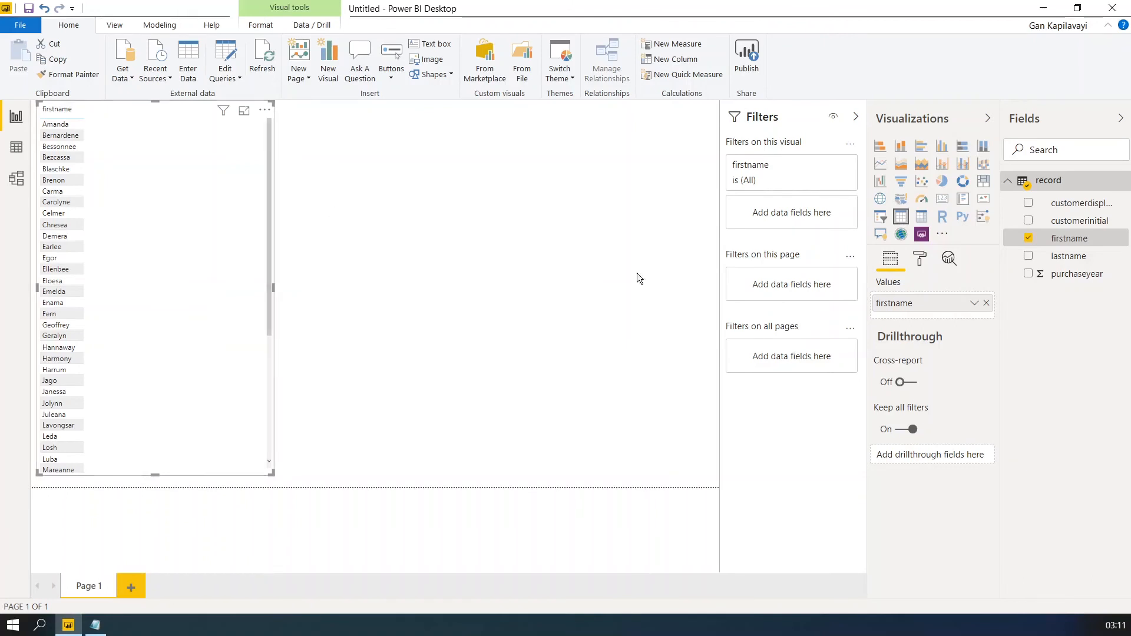
mouse_move(495, 425)
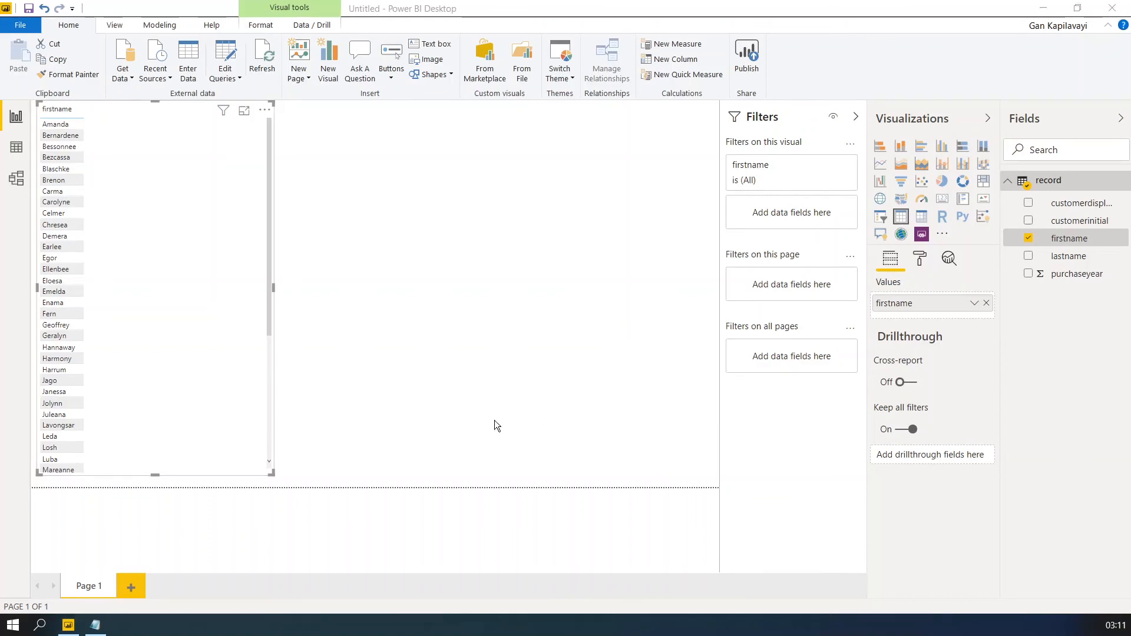
mouse_move(202, 356)
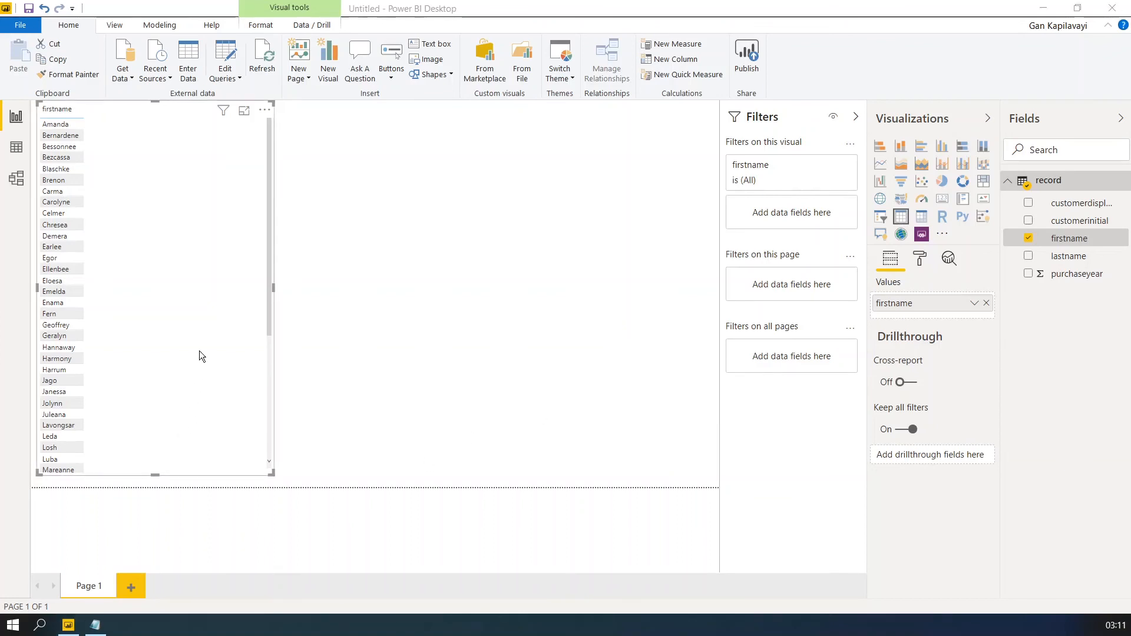